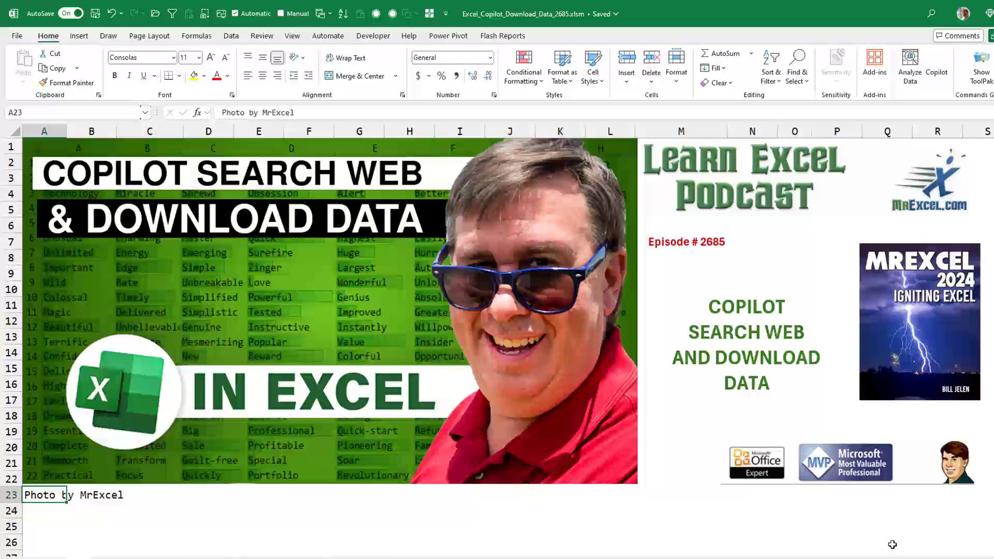
mouse_move(222, 528)
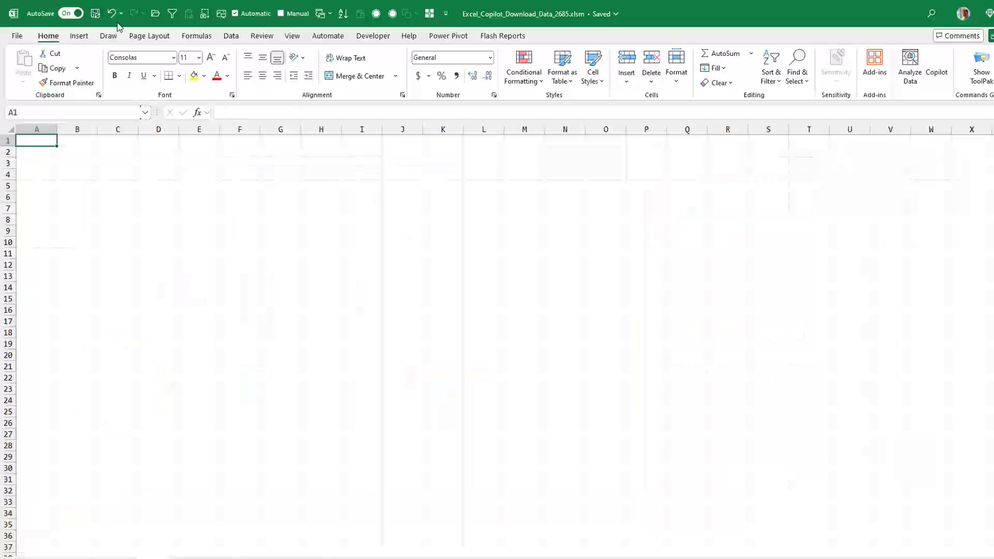
Send Copilot a request to search the web for every US state's population
click(936, 67)
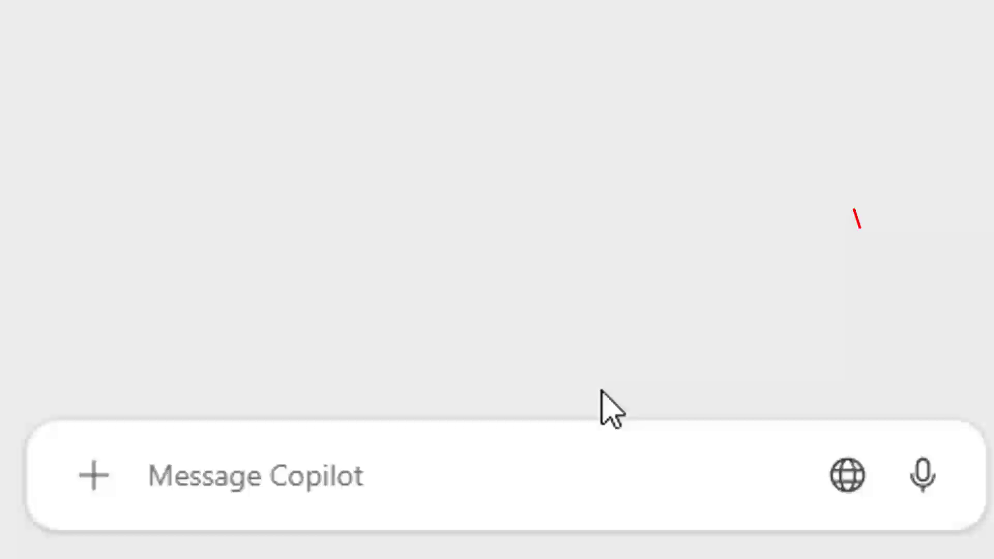
mouse_move(923, 477)
text(Search the web and find population for each of the states in the United states)
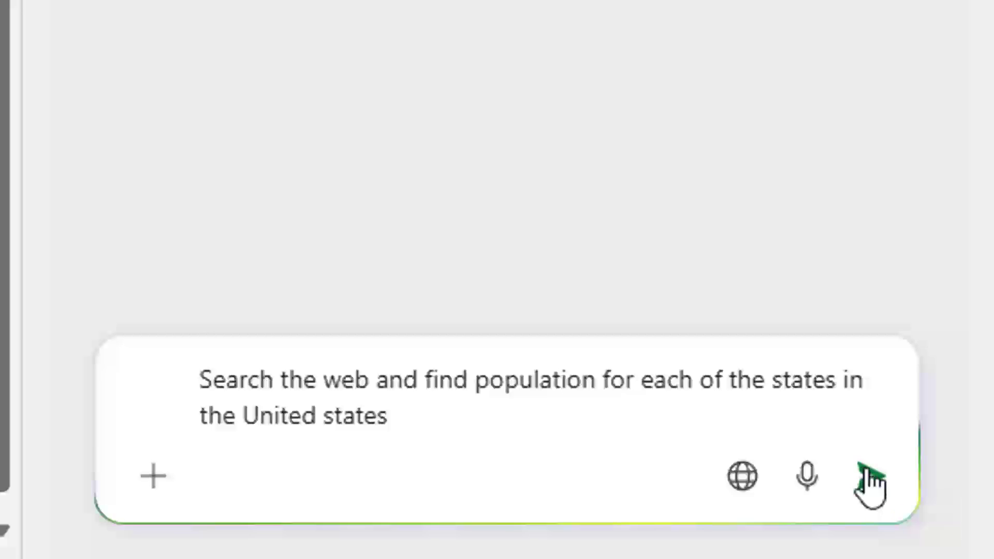
click(869, 476)
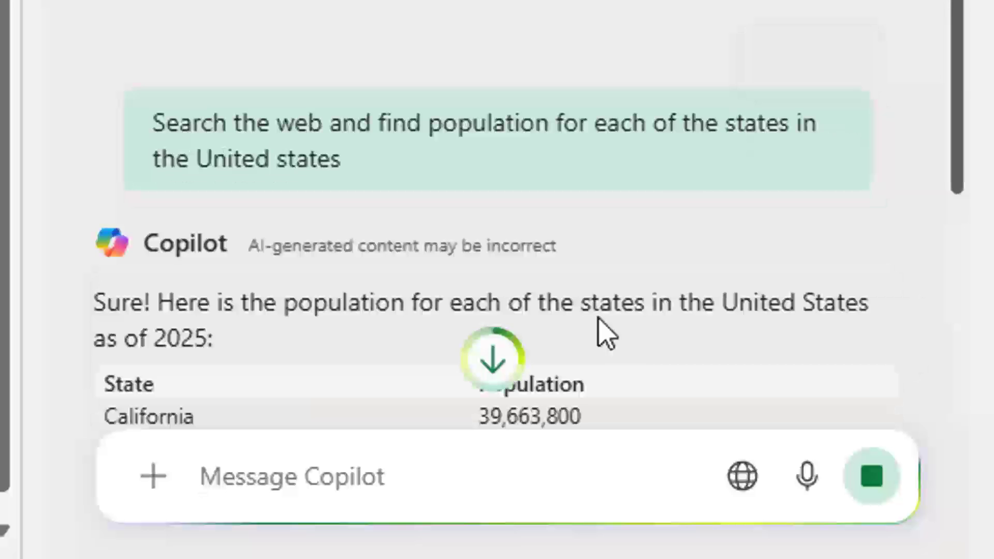
Review Copilot's state population reply and insert the table into a new sheet
scroll(down, 3)
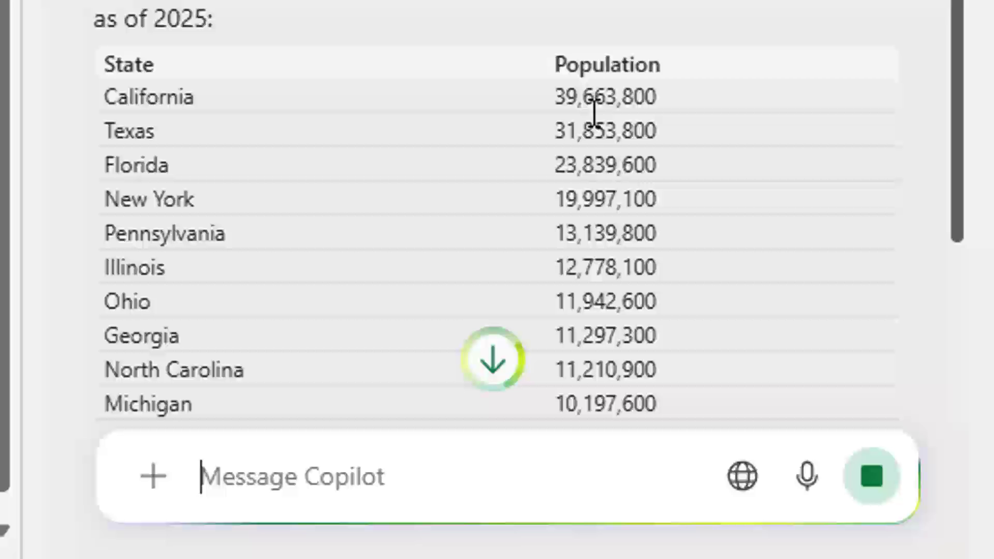
mouse_move(705, 304)
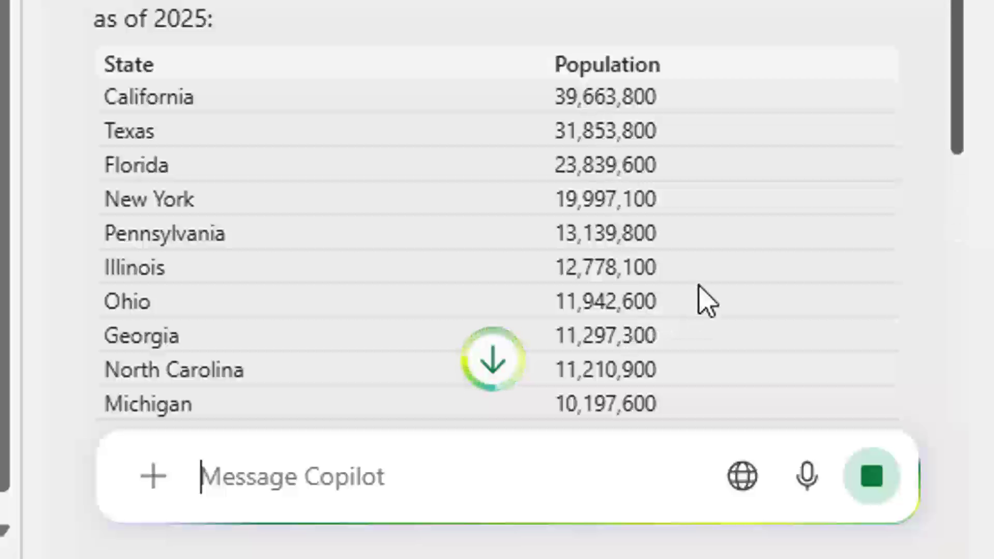
scroll(down, 3)
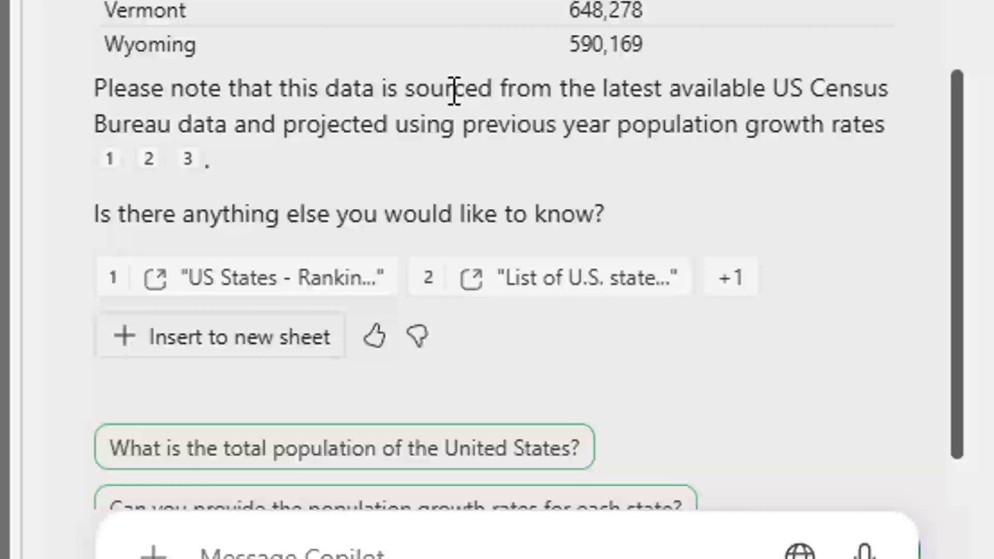
mouse_move(377, 193)
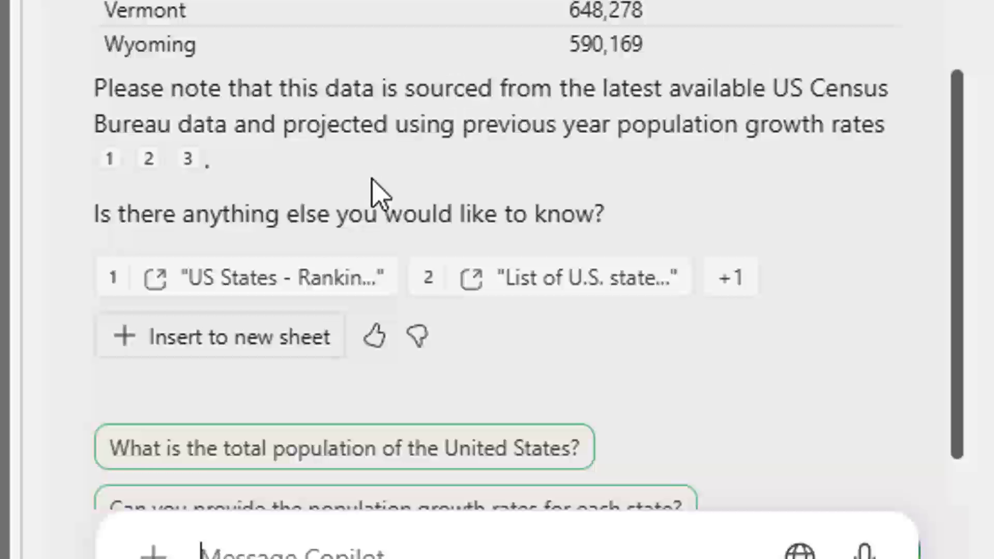
mouse_move(549, 278)
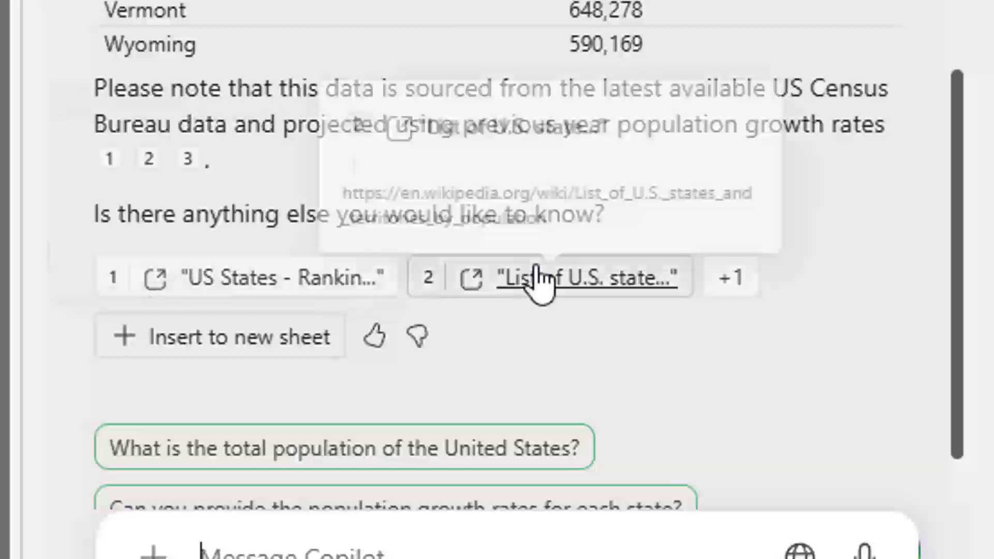
mouse_move(547, 278)
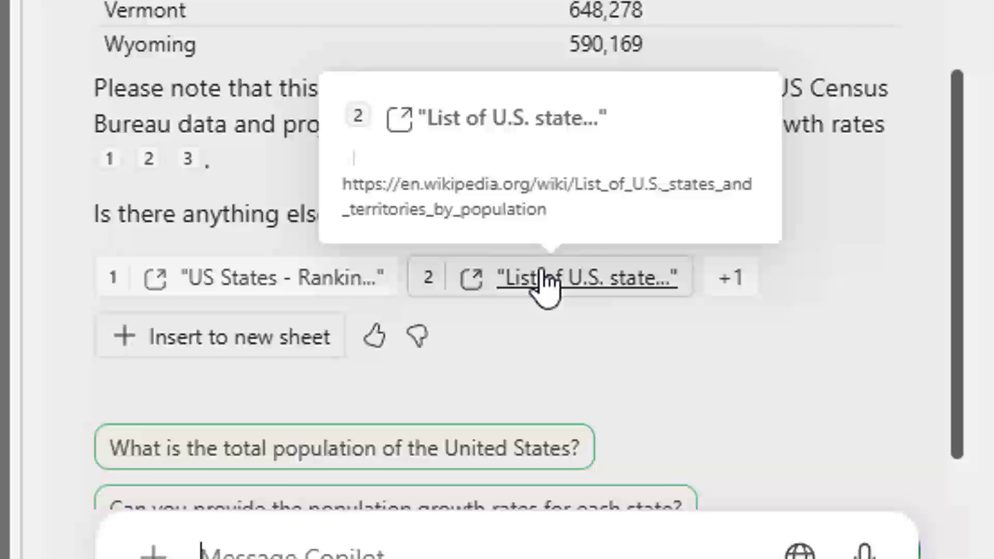
mouse_move(238, 356)
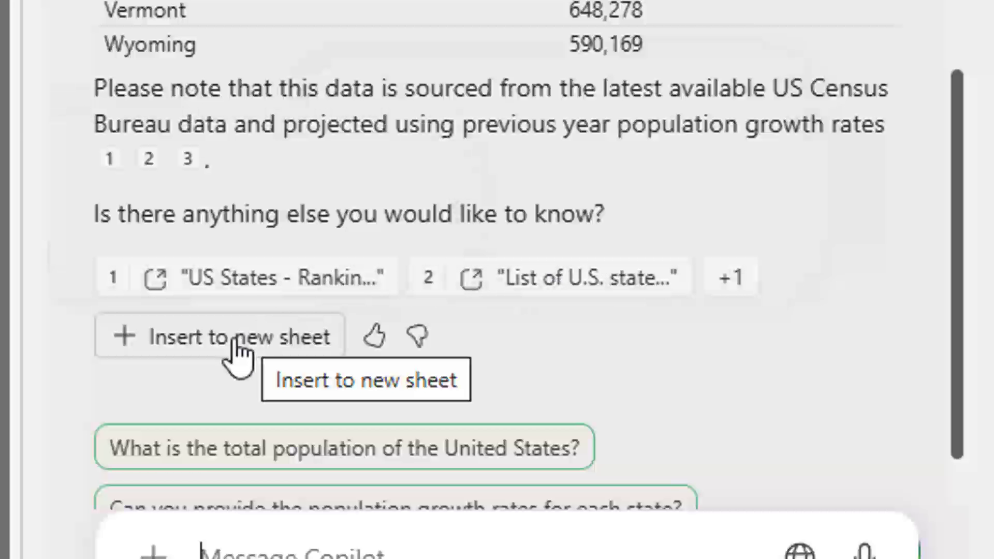
click(219, 336)
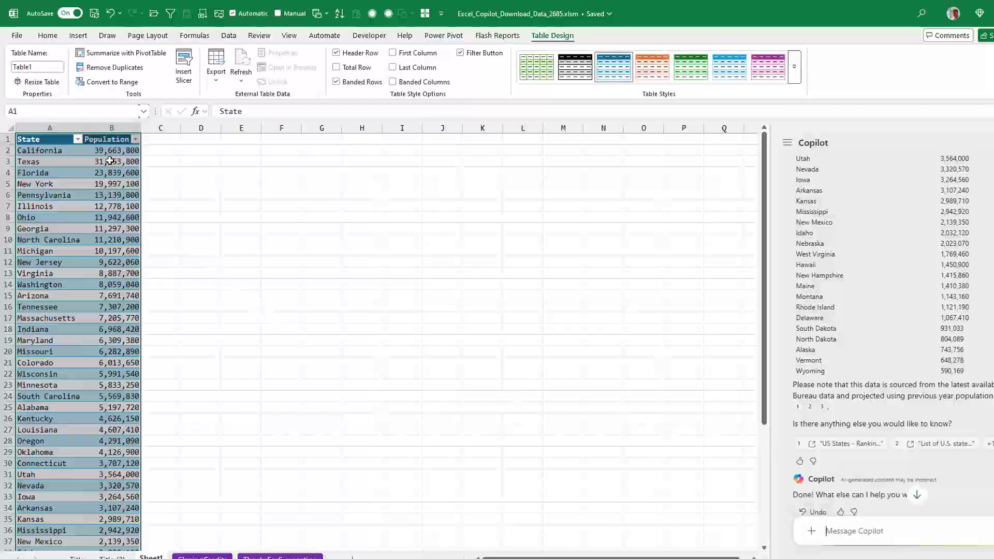
mouse_move(196, 210)
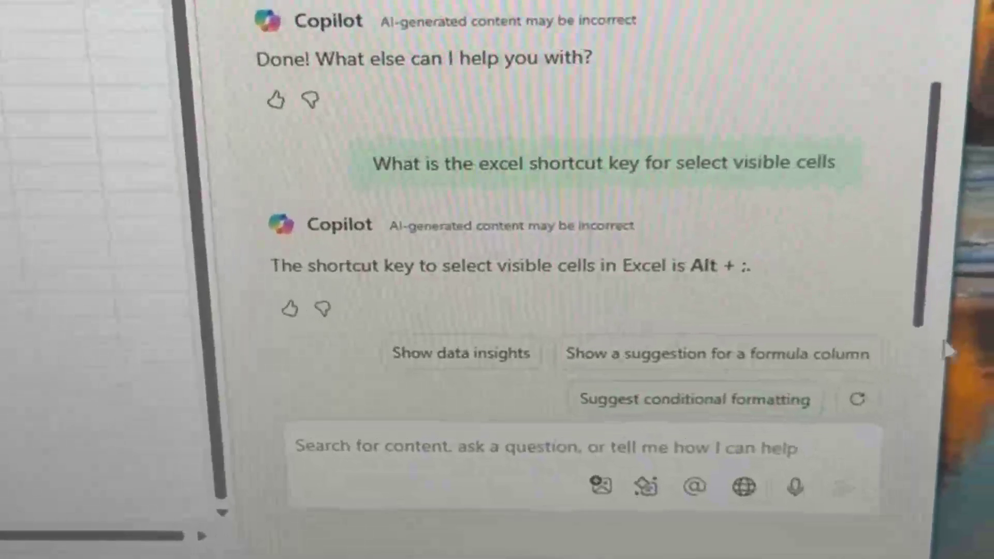
Ask Copilot by voice for the Flash Fill shortcut, getting Ctrl + E
click(793, 487)
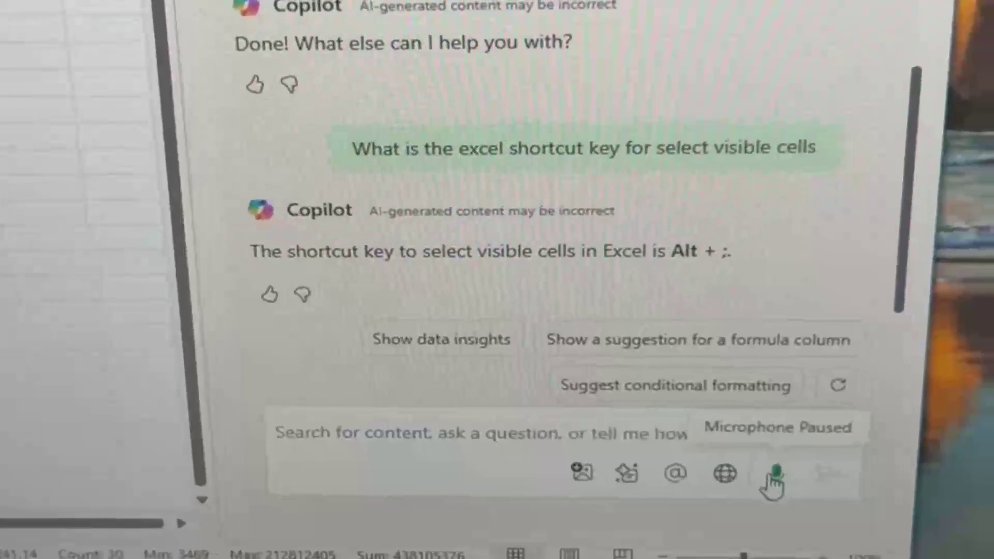
click(772, 472)
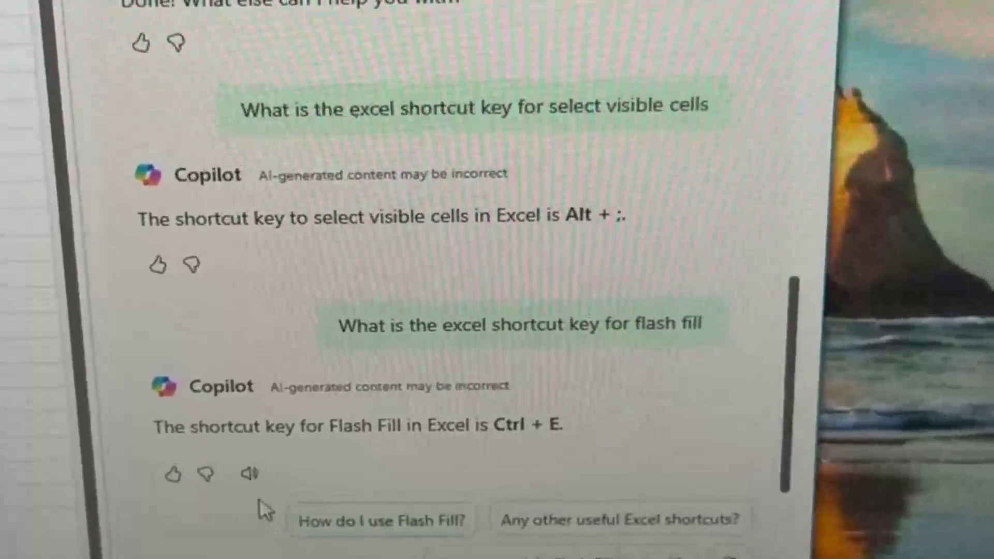
mouse_move(247, 472)
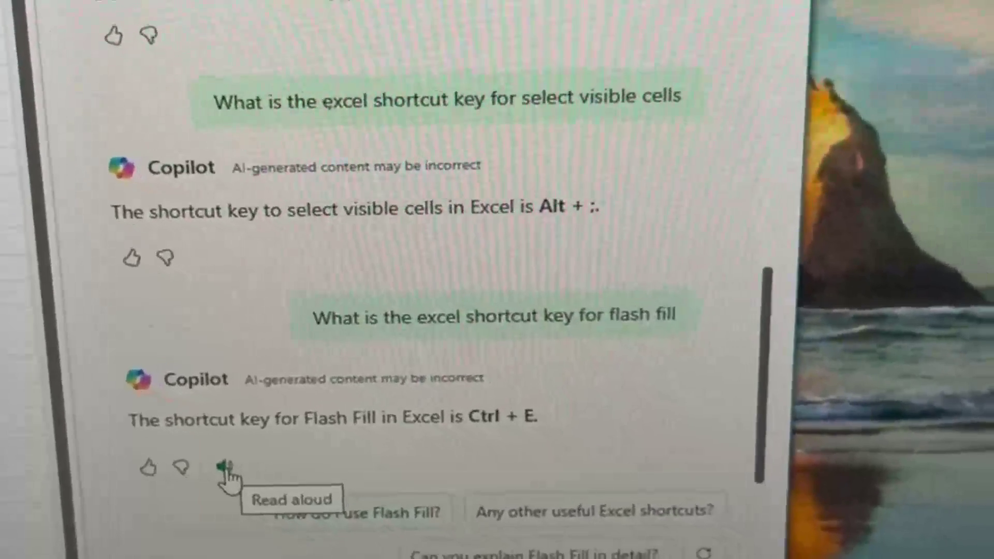
Have Copilot read its Flash Fill answer aloud, then pause the playback
click(224, 469)
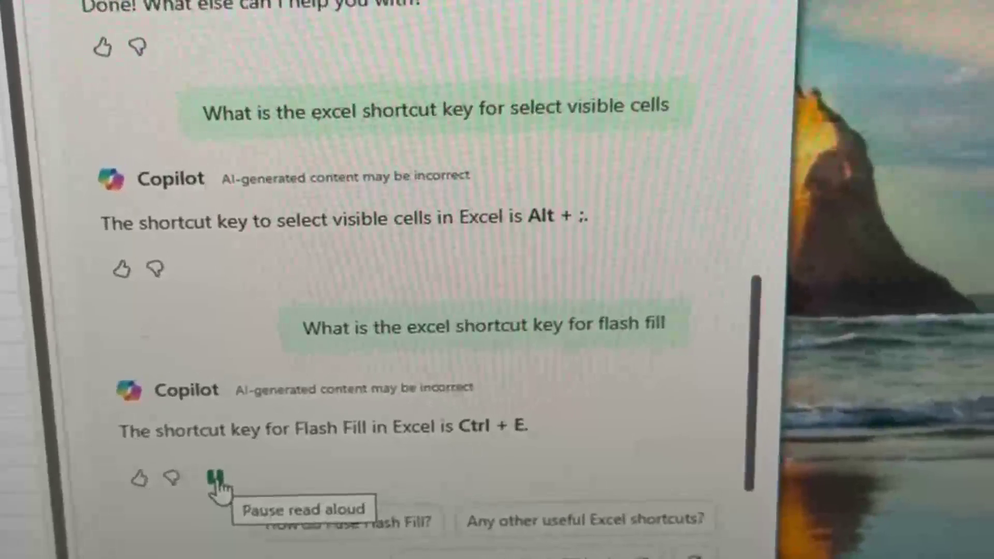
click(213, 472)
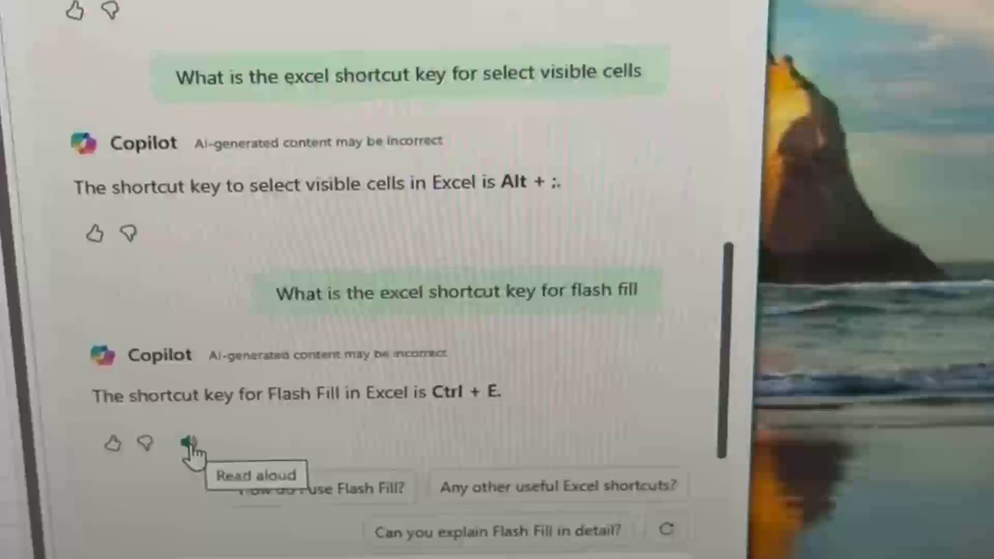